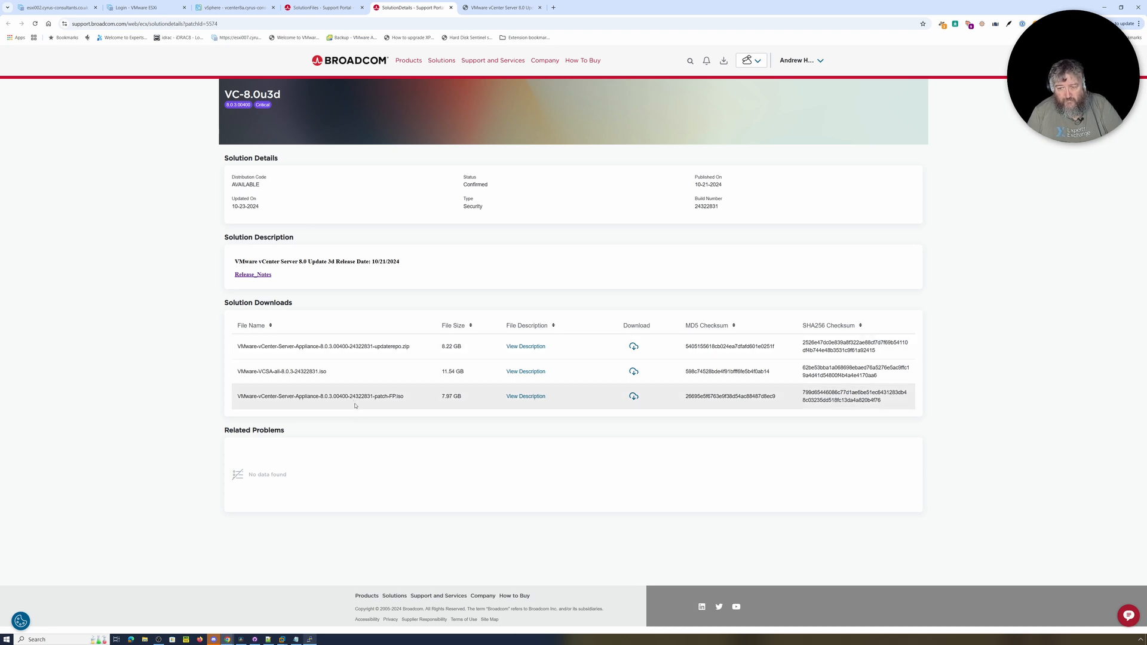
mouse_move(372, 406)
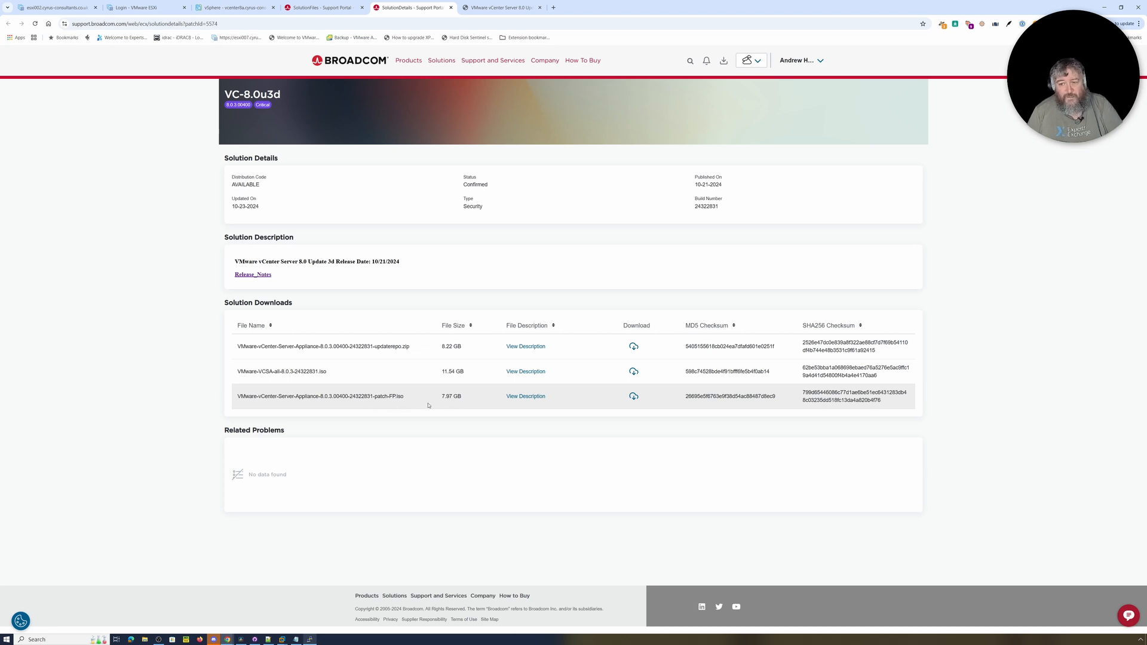
mouse_move(454, 411)
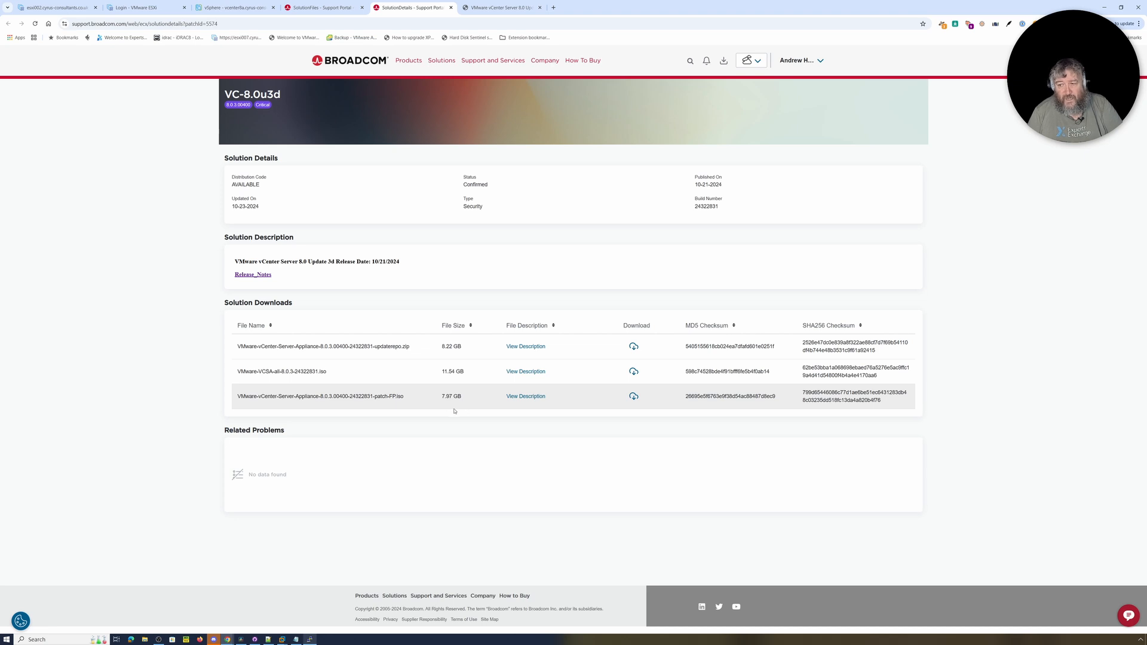
mouse_move(451, 411)
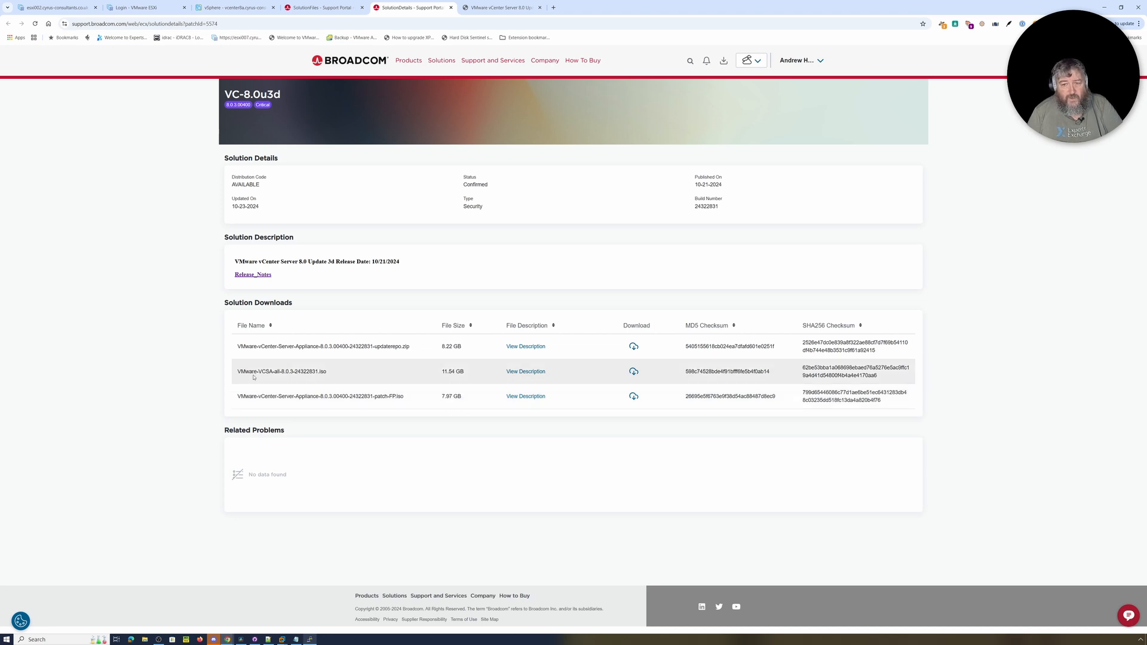
mouse_move(362, 379)
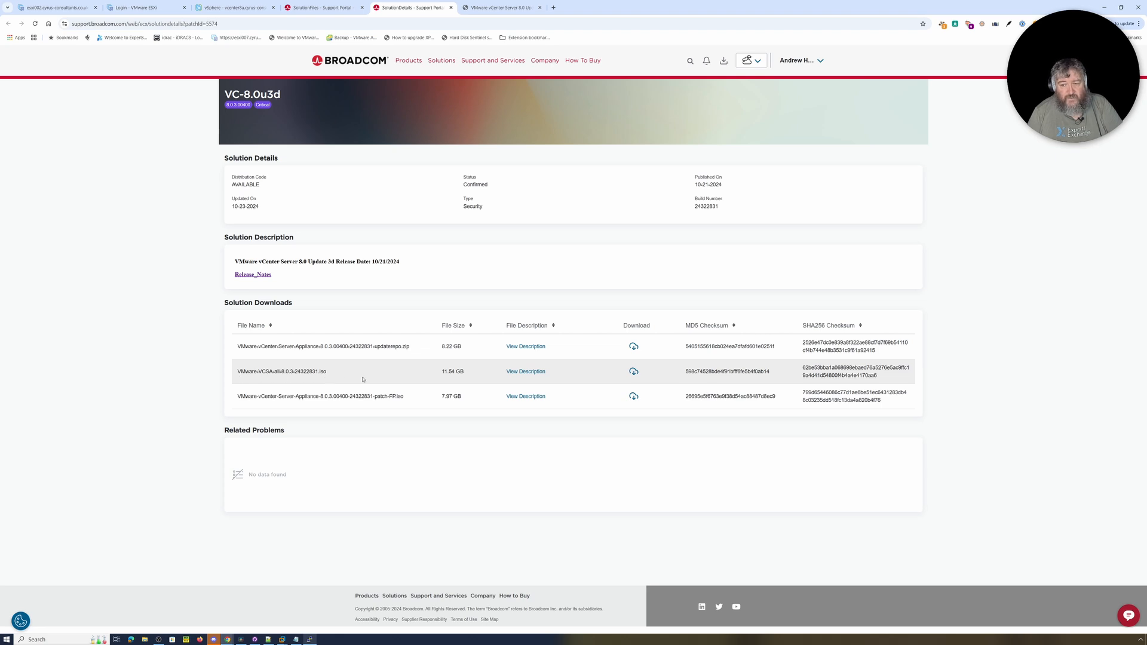
mouse_move(454, 379)
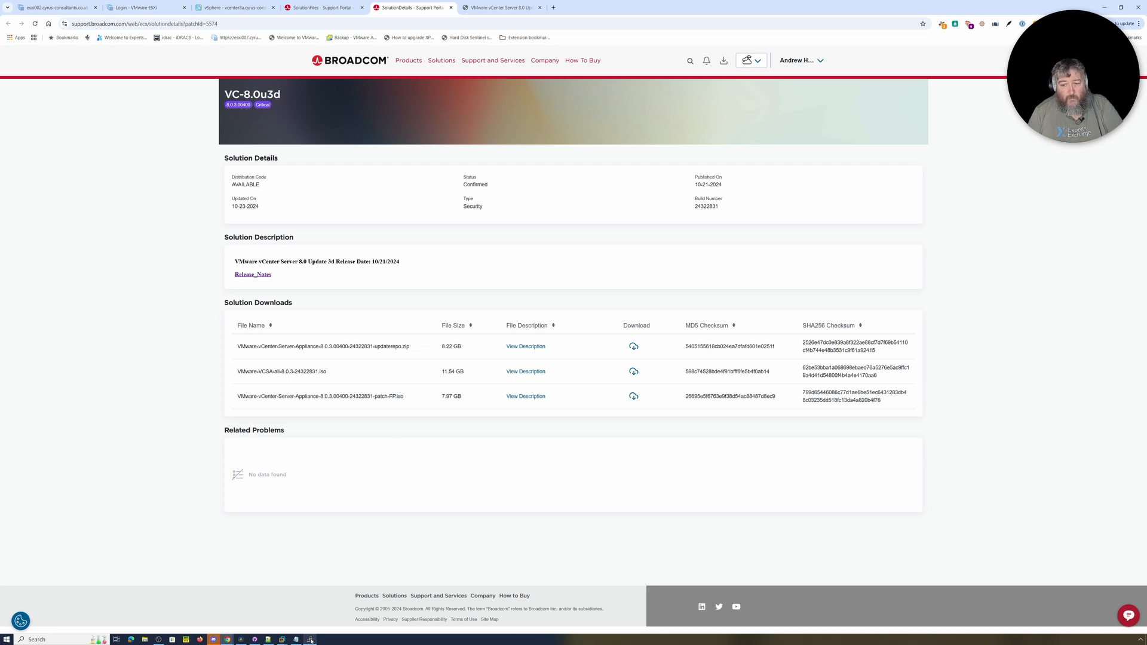
Bring the root SSH session to the vCenter appliance forward at its shell prompt
left_click(311, 638)
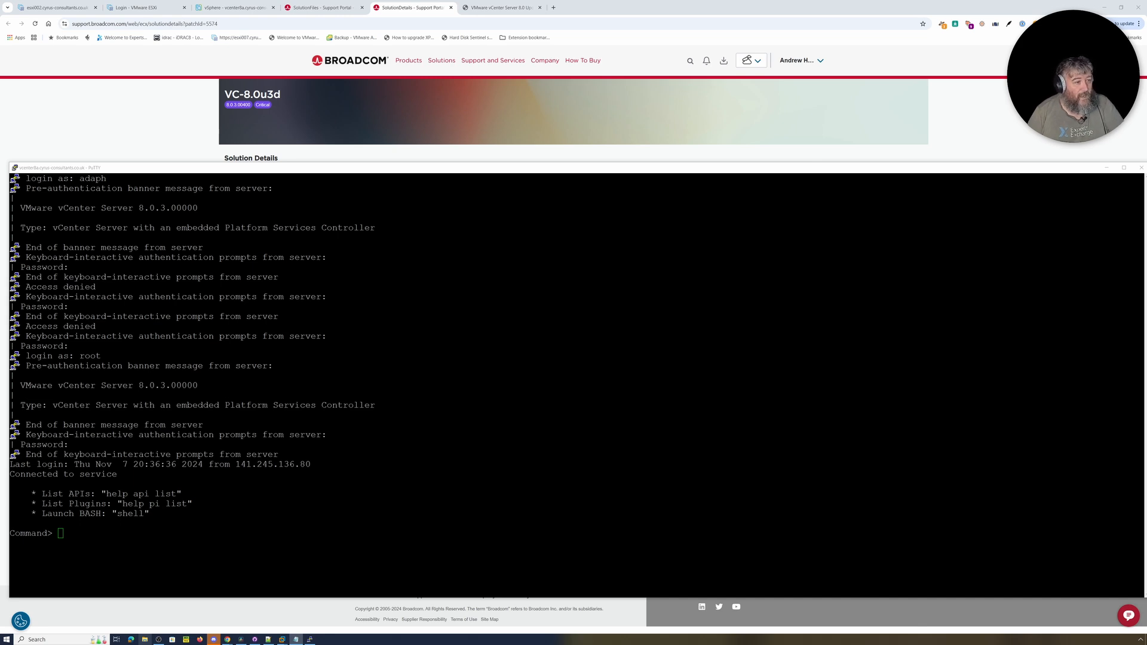
Stage the update packages with 'software-packages stage --iso --acceptEulas' until staging completes
type("software-packages stage --iso --acceptEulas")
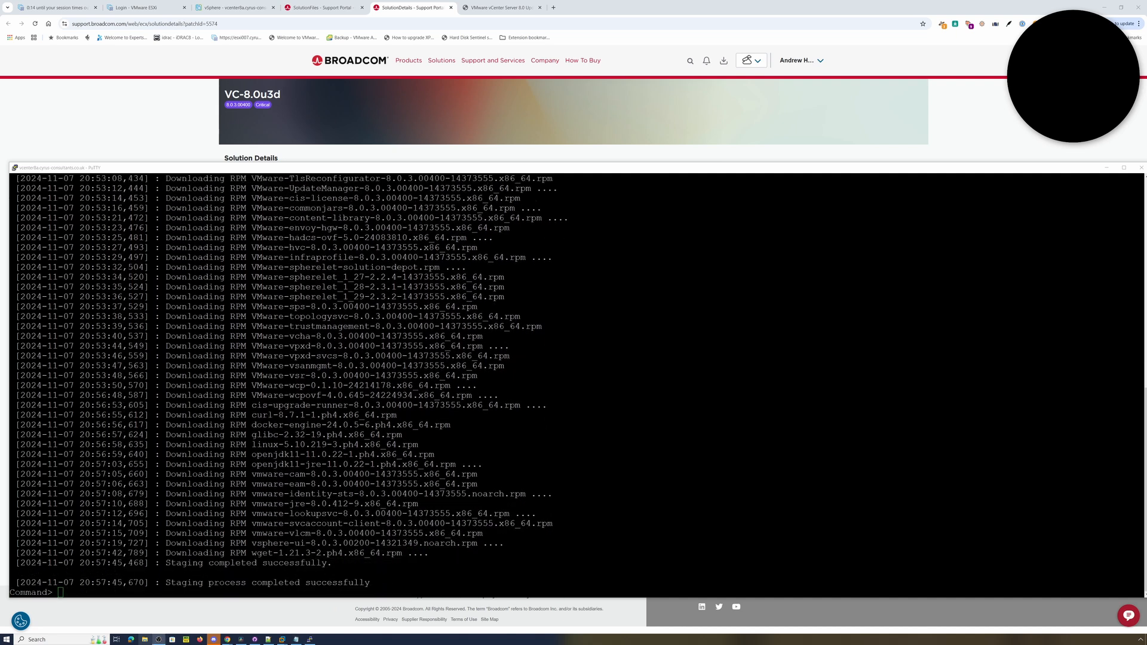
Enter 'software-packages install --staged' at the appliance prompt, ready to run
type("software-packages install --staged")
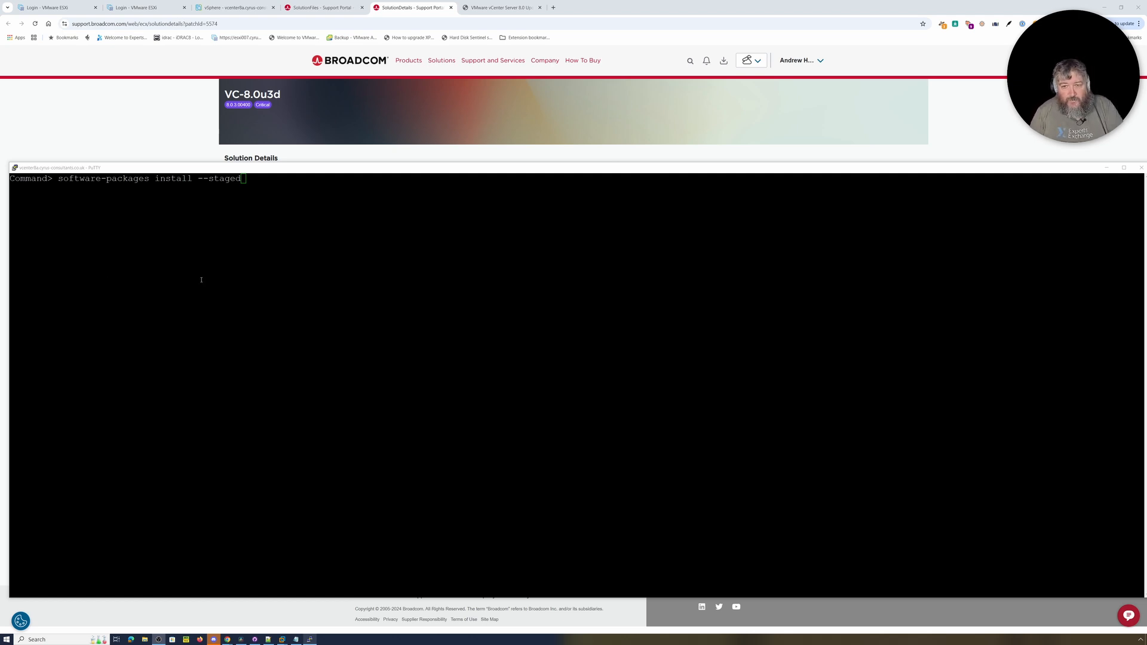
mouse_move(263, 255)
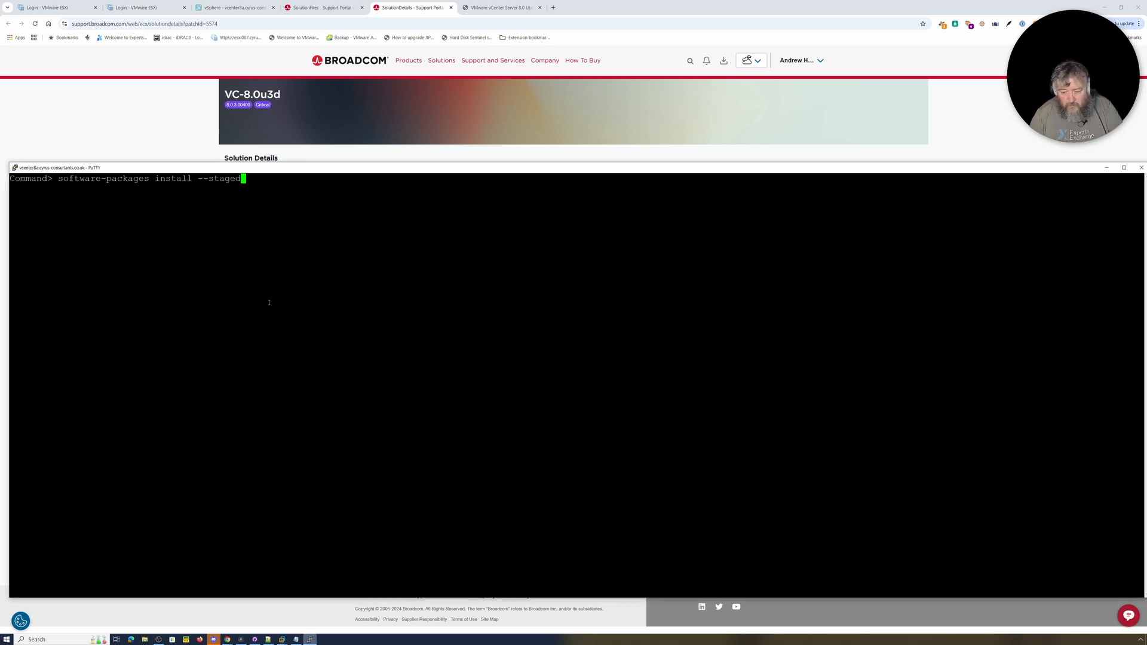
Run the staged install of 8.0.3.00400 until installation completes successfully
key("enter")
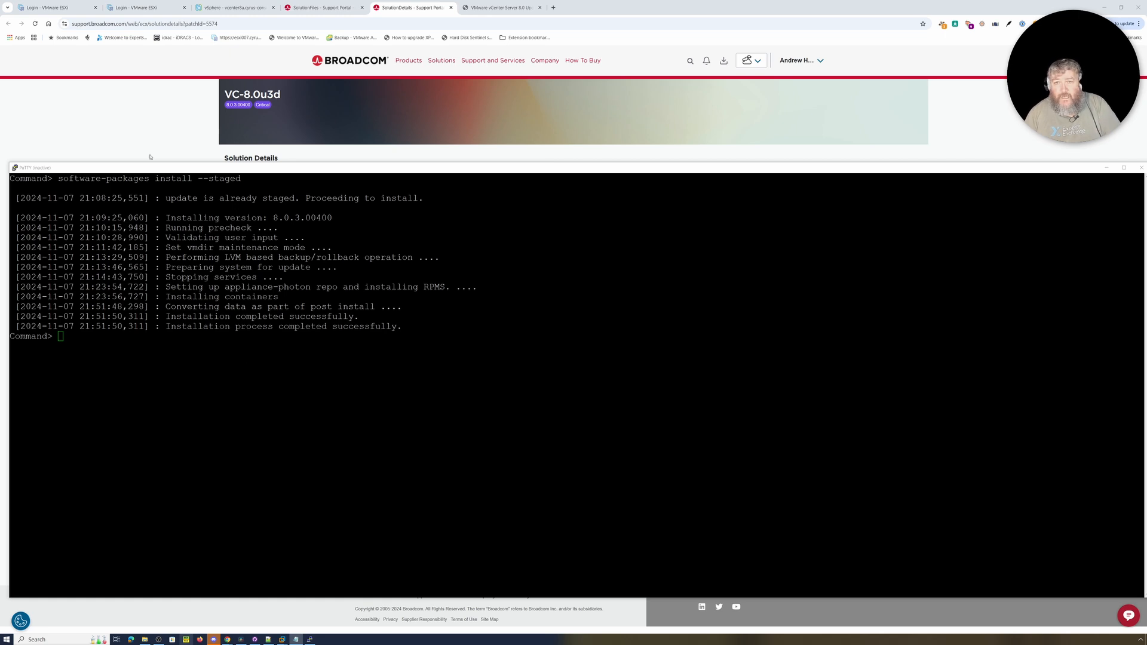
Verify in vSphere Client Summary that vCenter now reports build 24322831
left_click(231, 7)
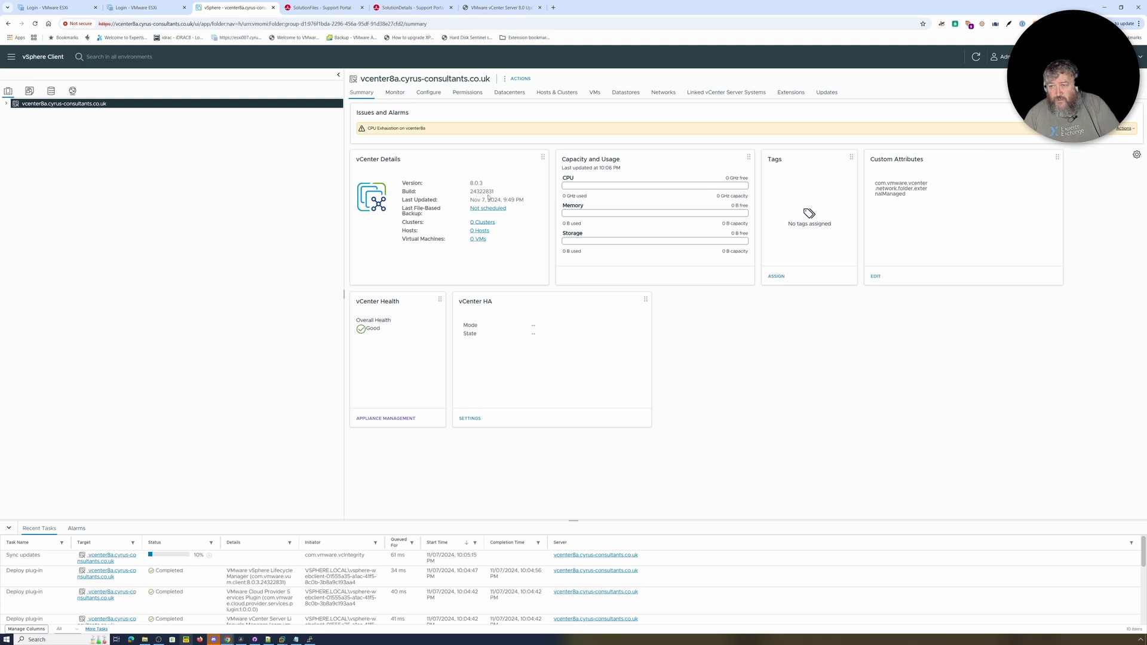
left_click(412, 7)
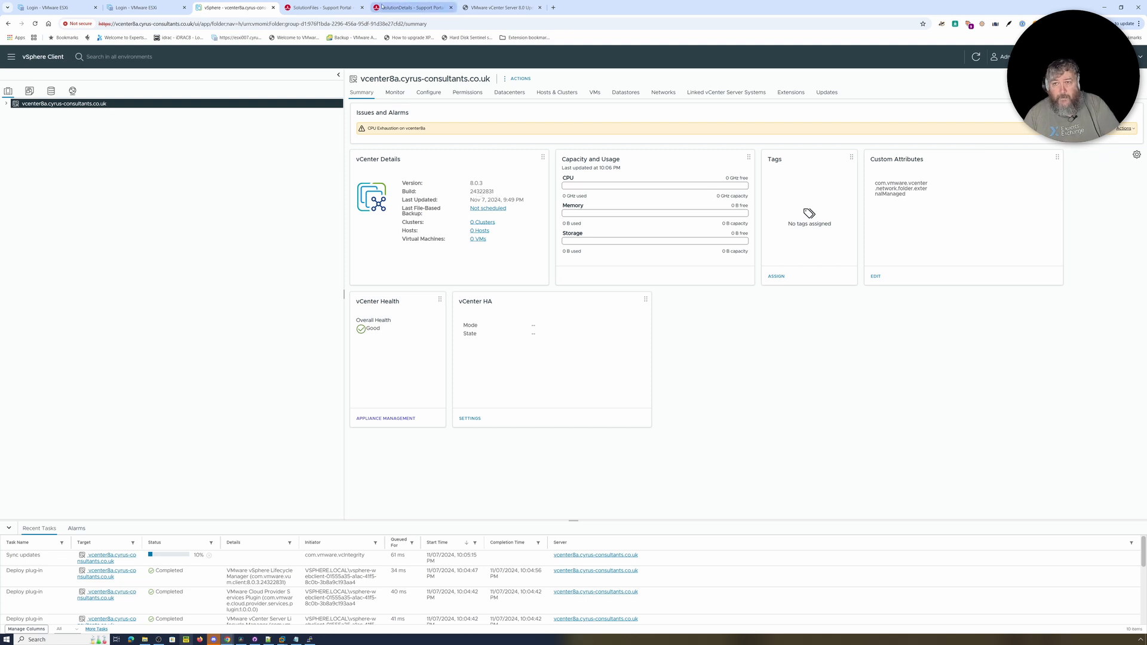